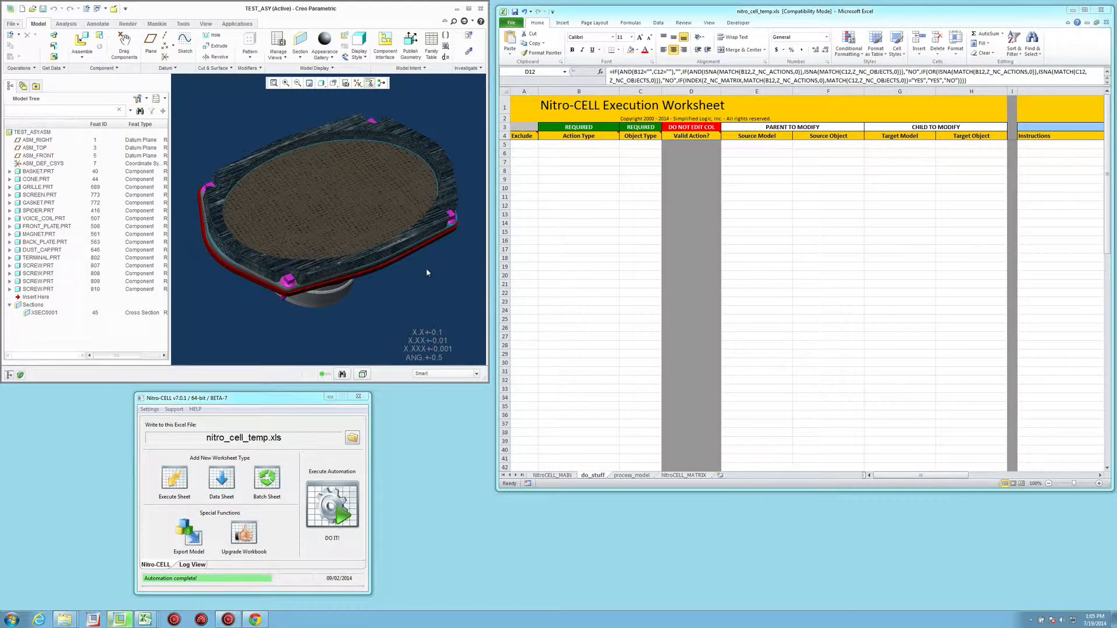
mouse_move(644, 177)
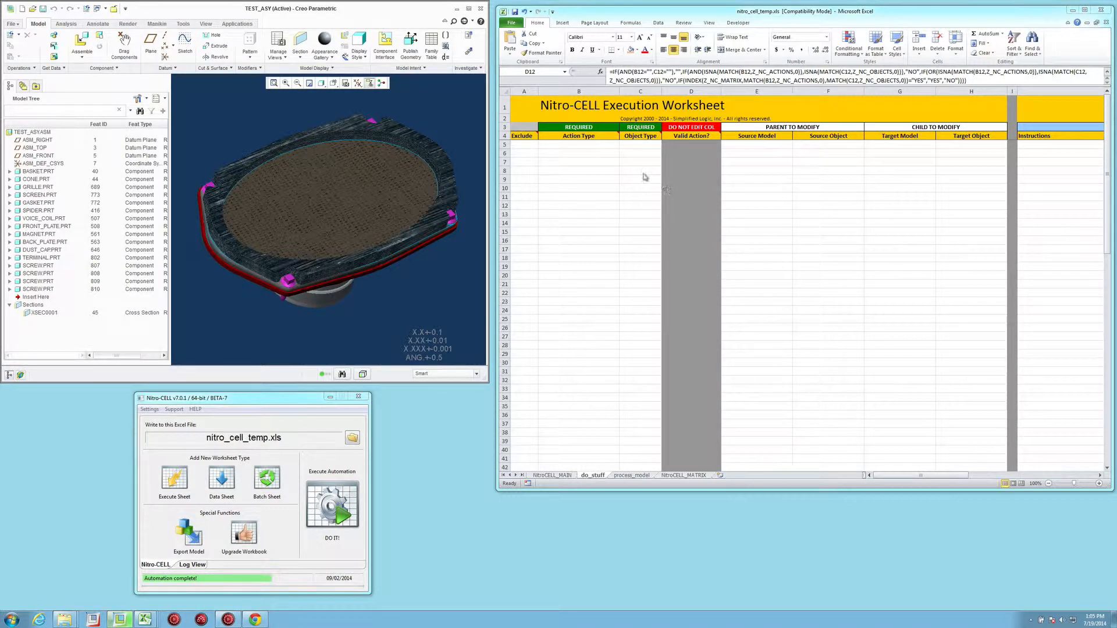
Step: Make row 8 a GET_STATE Model action with gasket.prt as its Source Object
click(588, 166)
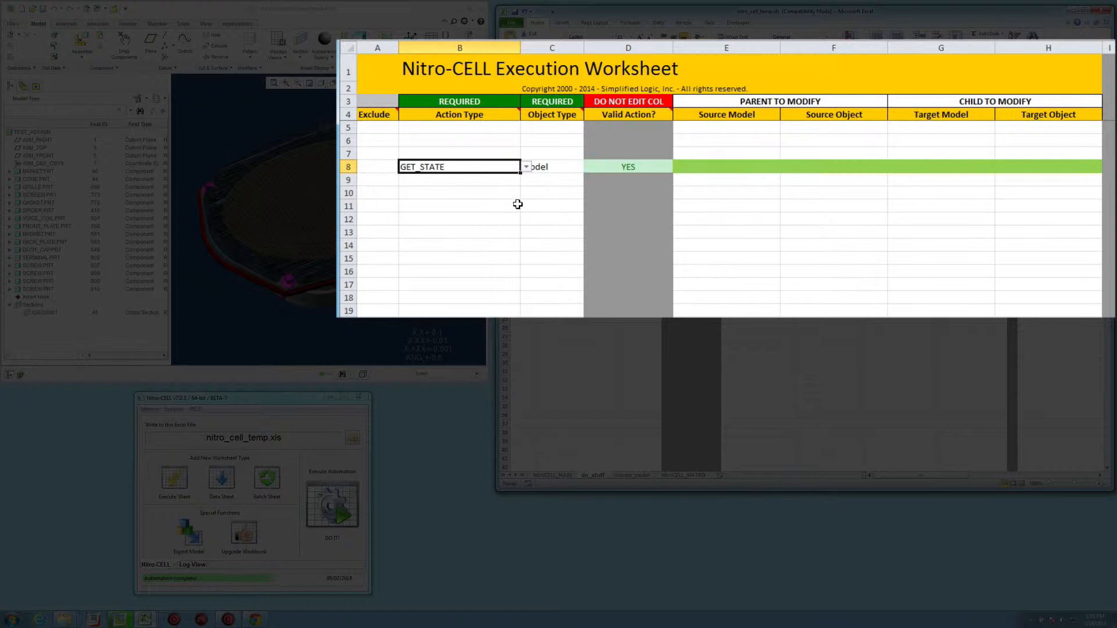
mouse_move(761, 164)
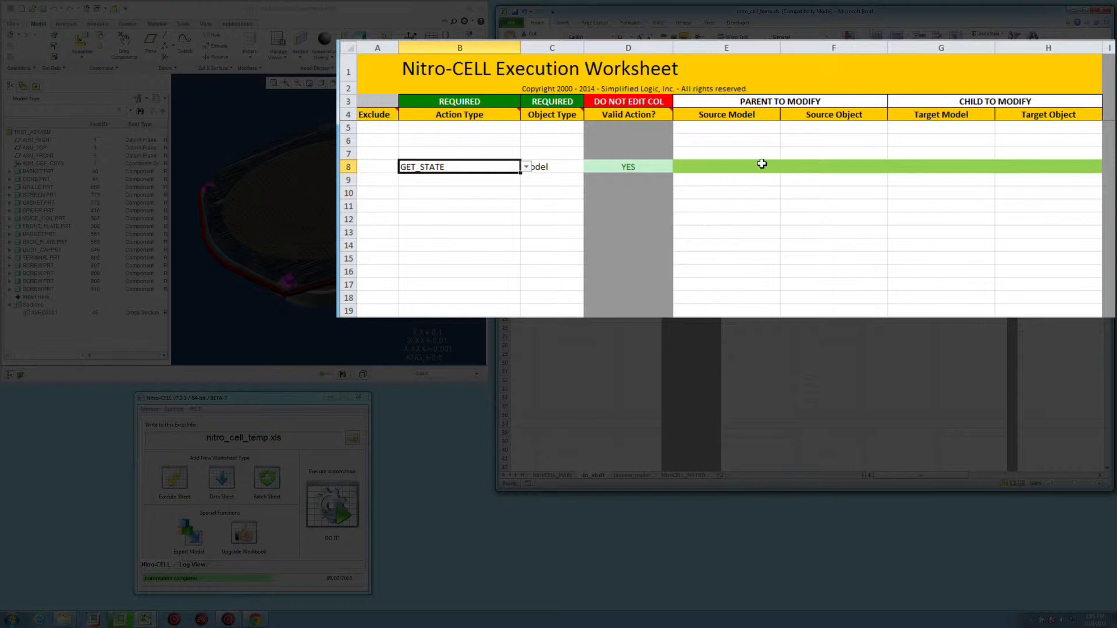
click(459, 206)
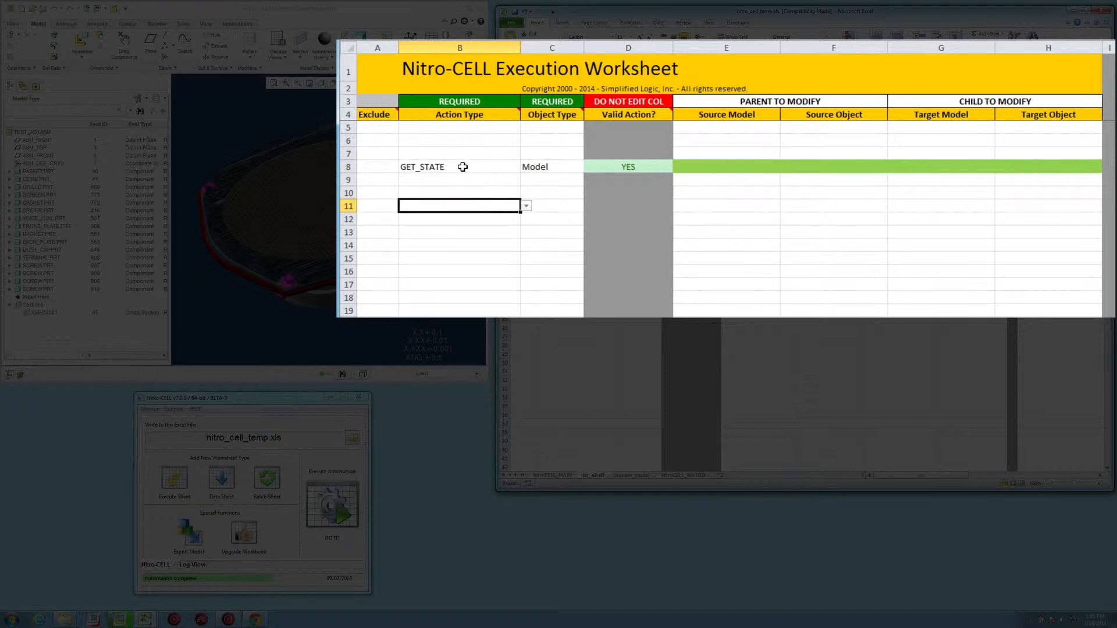
mouse_move(524, 185)
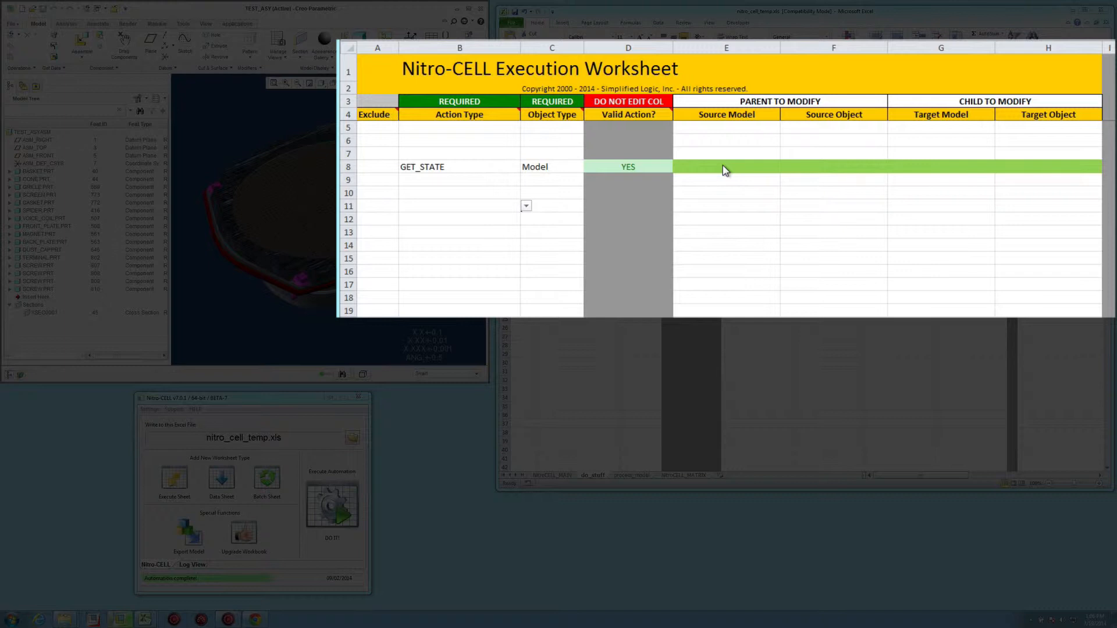
click(833, 166)
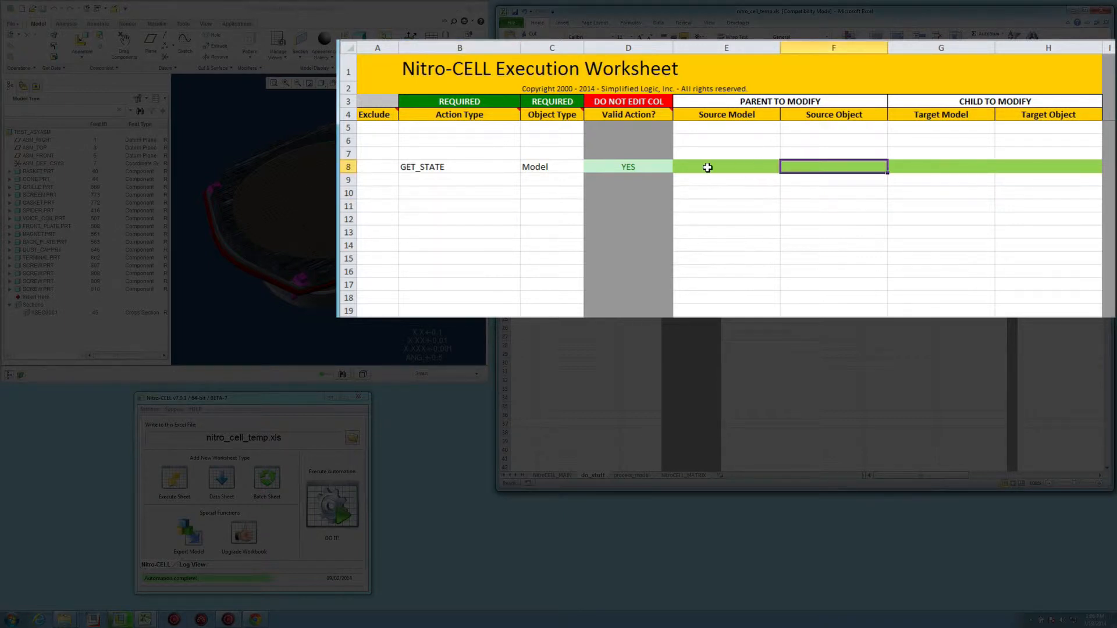
mouse_move(770, 212)
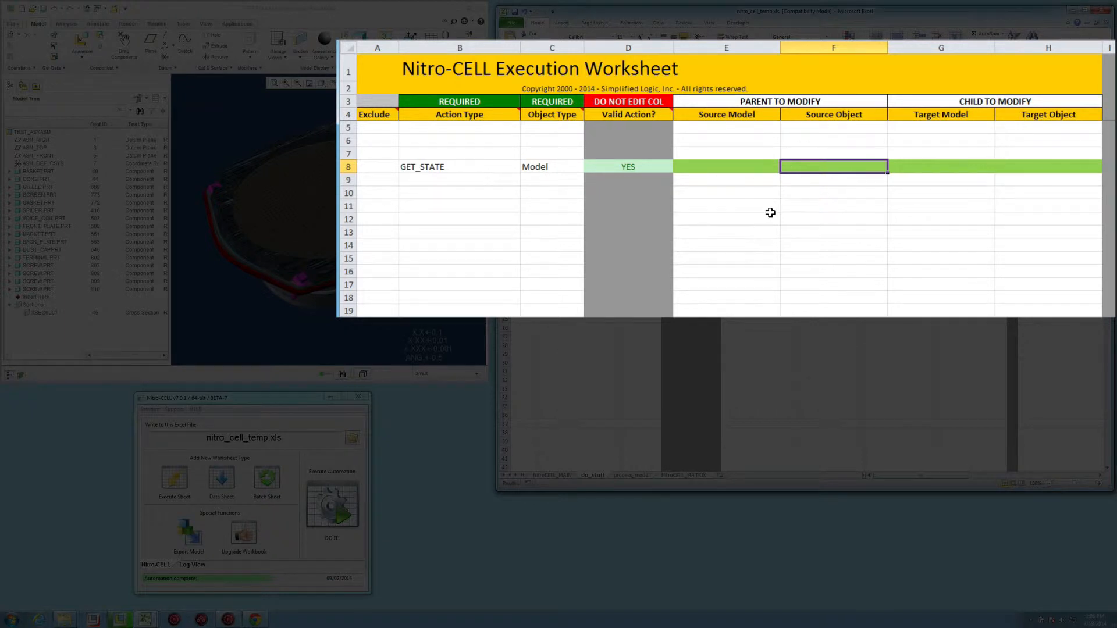
text(gasket.prt)
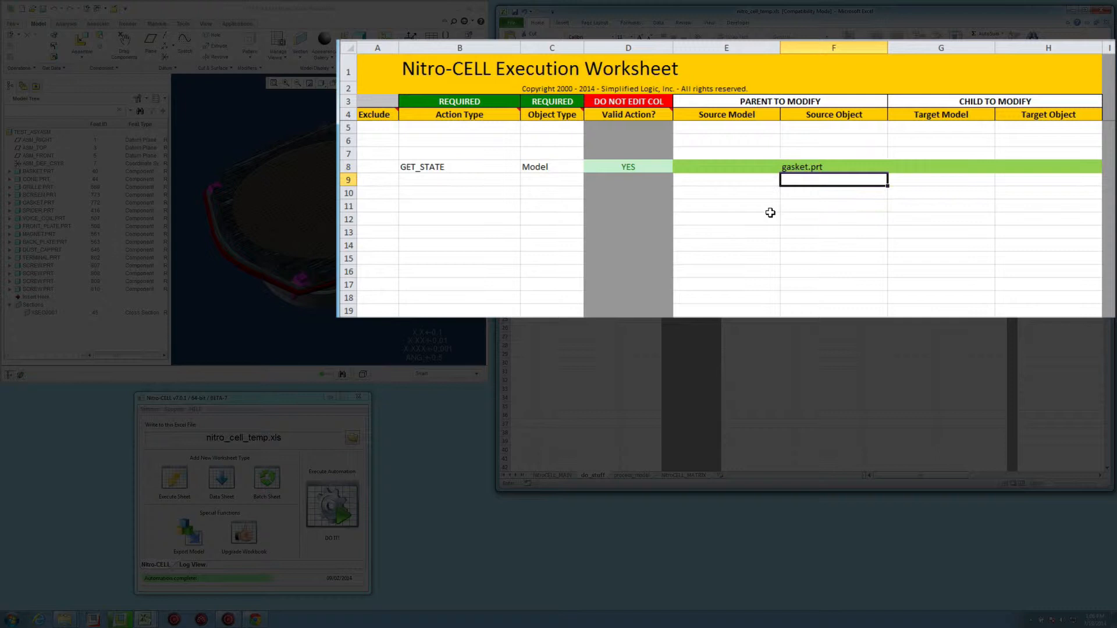
click(940, 167)
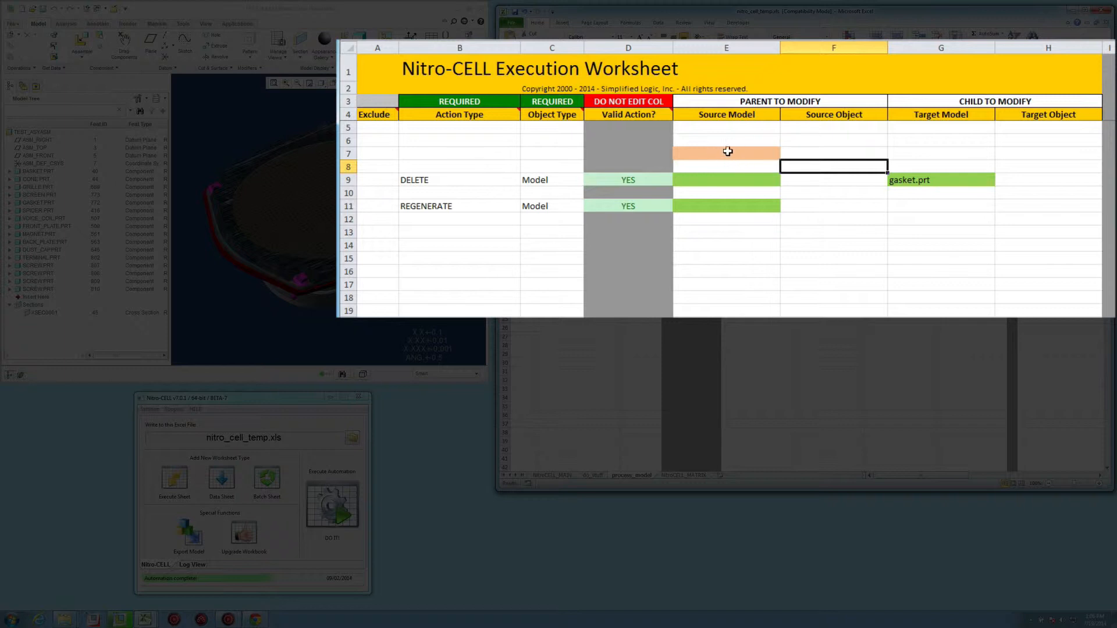
mouse_move(716, 155)
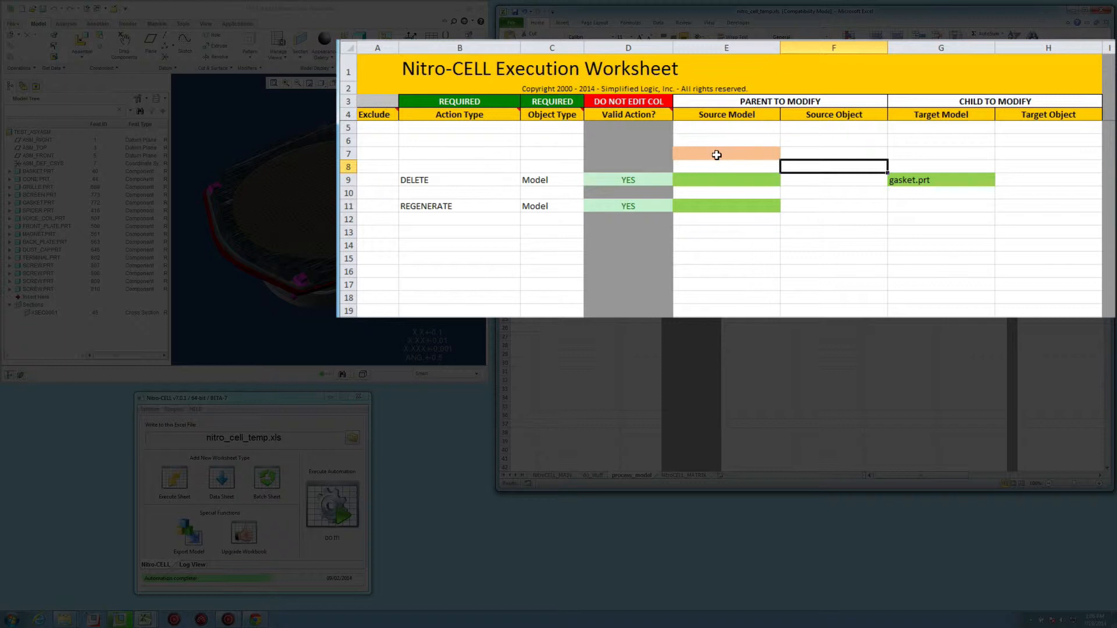
mouse_move(387, 180)
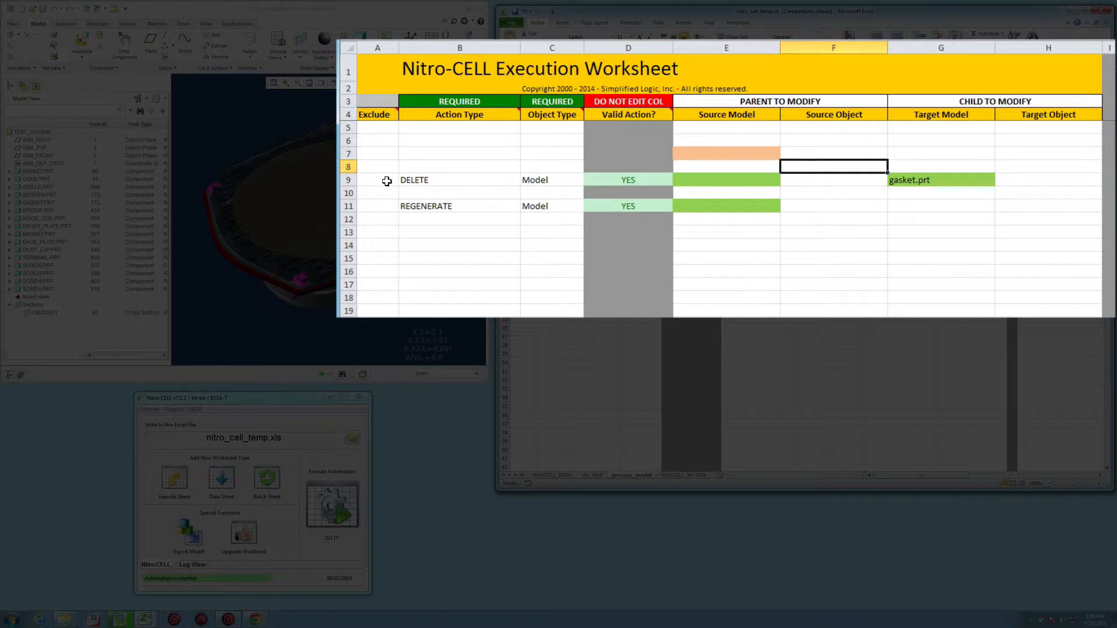
mouse_move(387, 214)
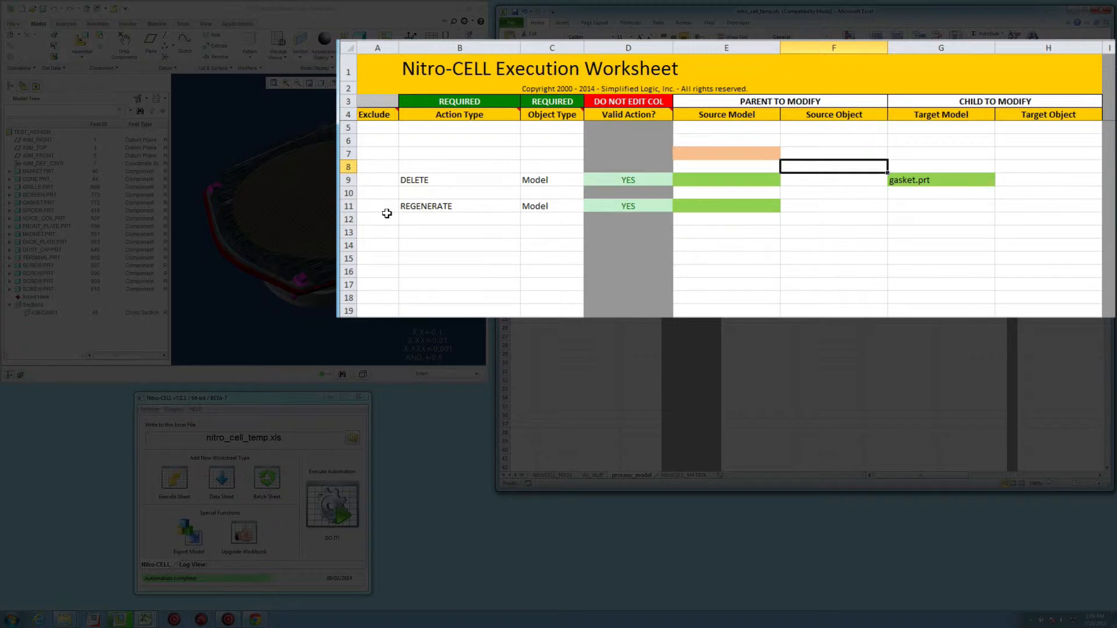
Step: Enter an =IF(E7="ACTIVE","",...) formula in the DELETE row's Exclude cell A9
click(377, 180)
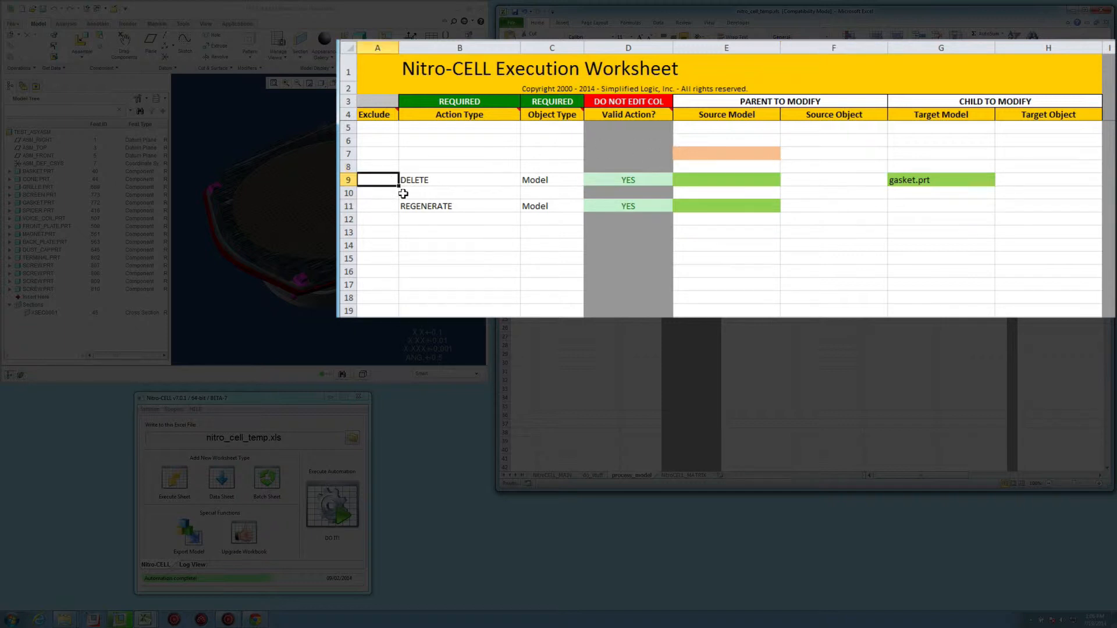
mouse_move(407, 240)
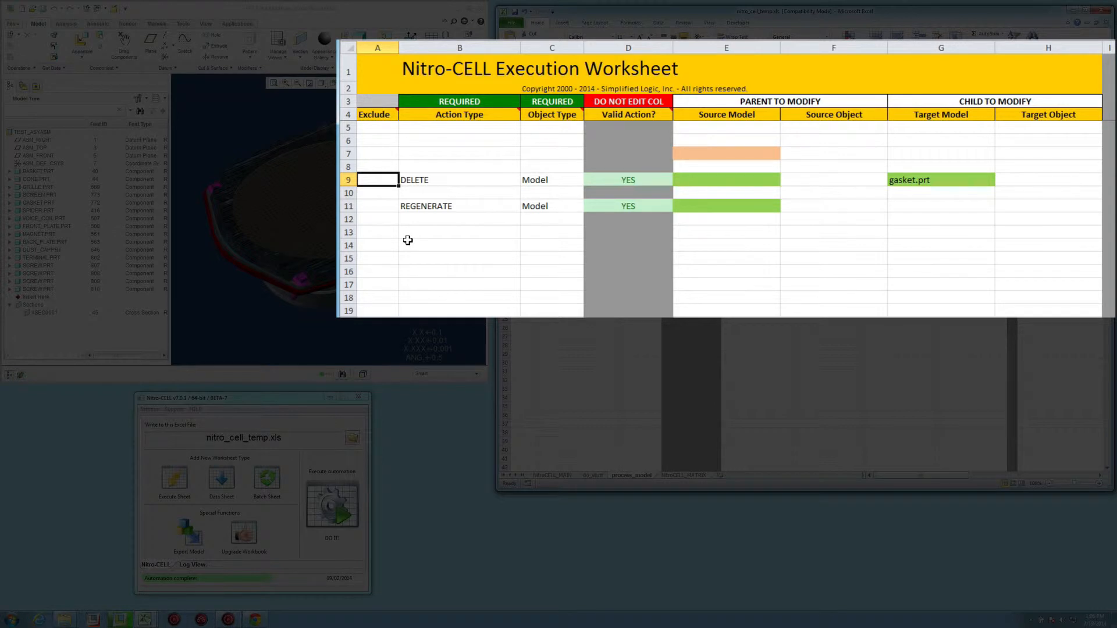
text(=if(E7)
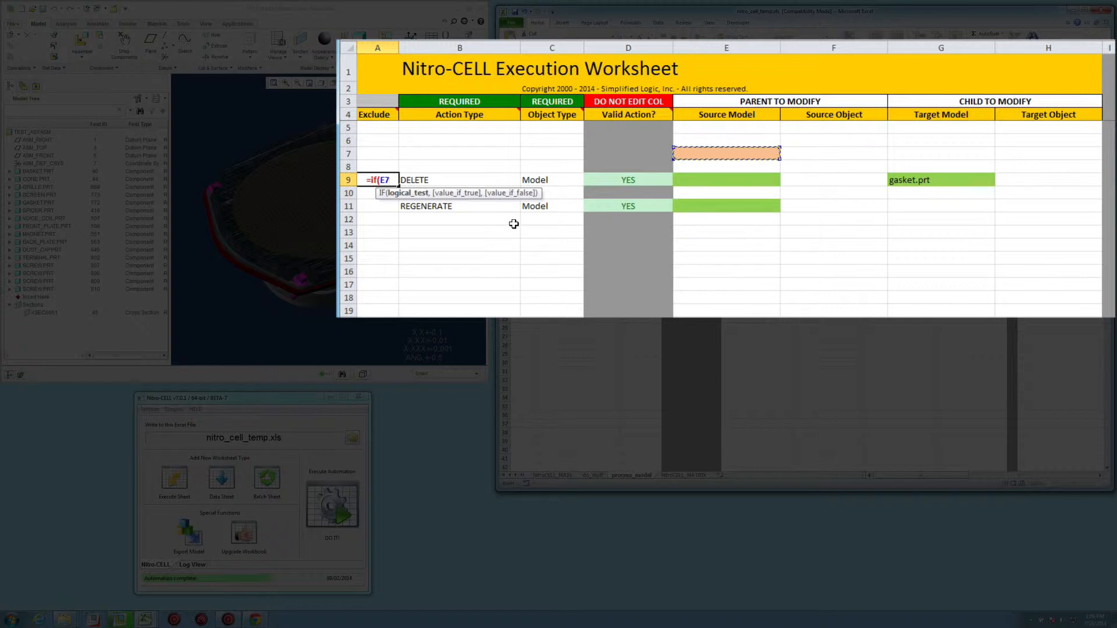
text("ACTIVE)
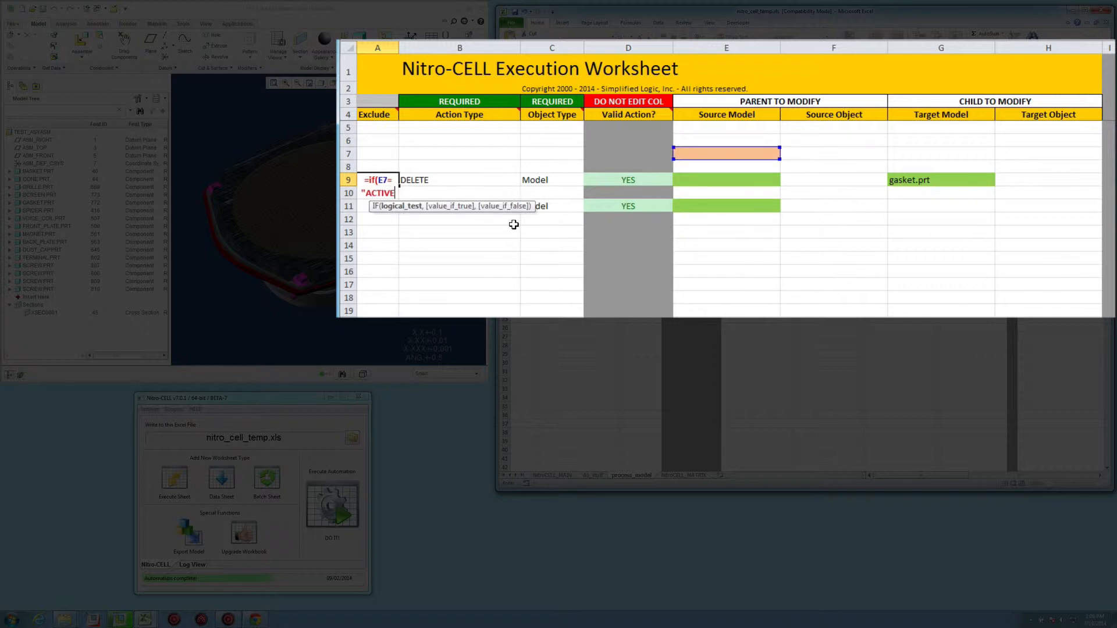
text(,"",)
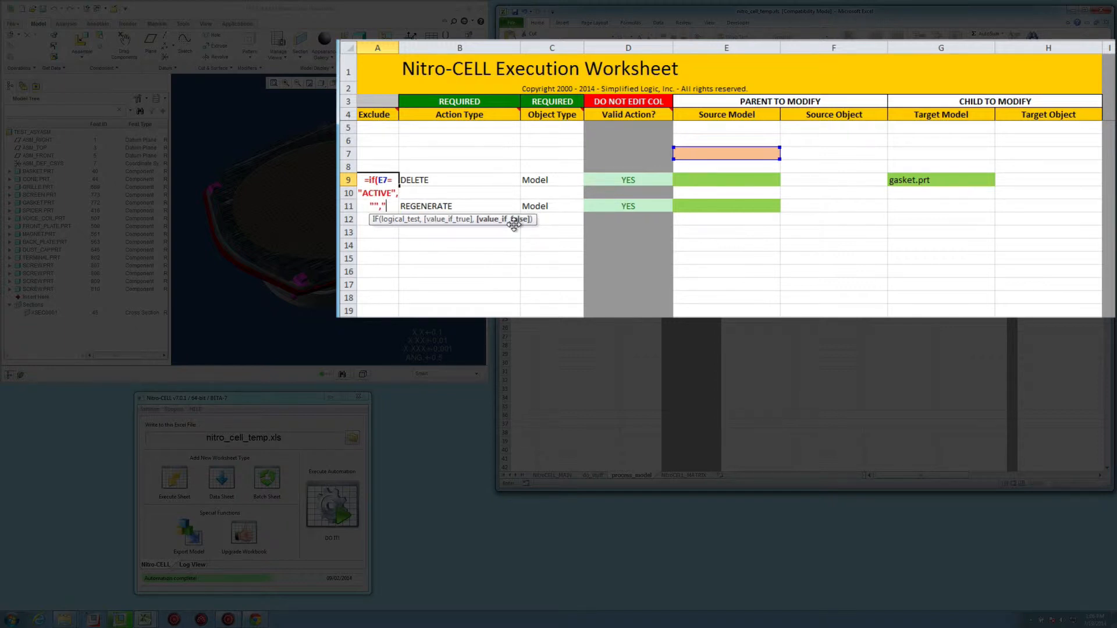
key(Return)
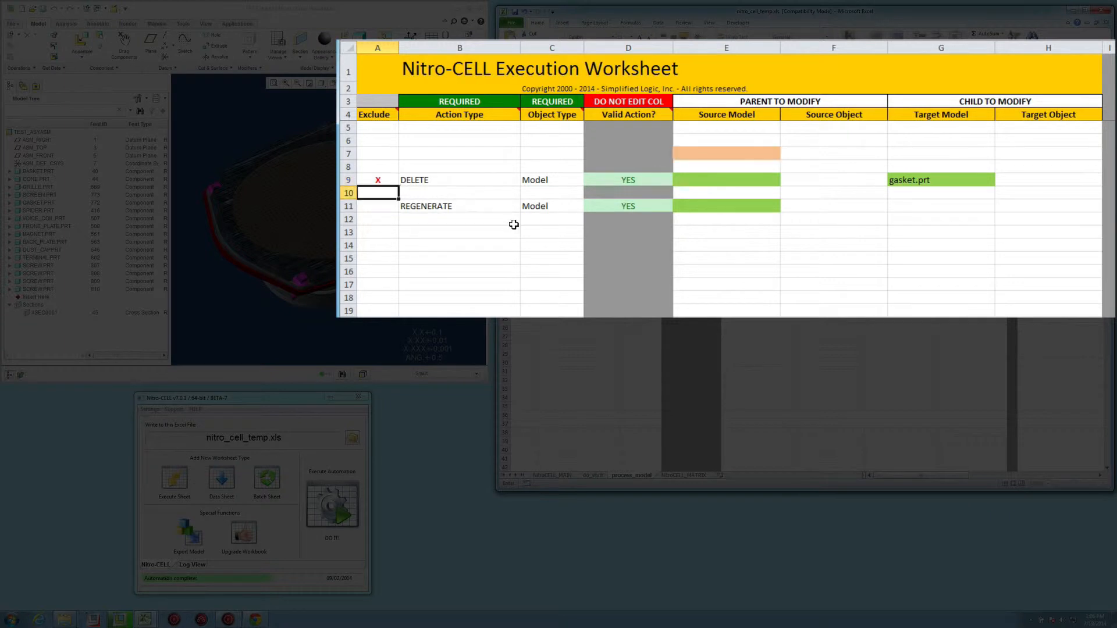
Step: Test the exclude formula by entering ACTIVE in E7, then clearing it again
click(726, 152)
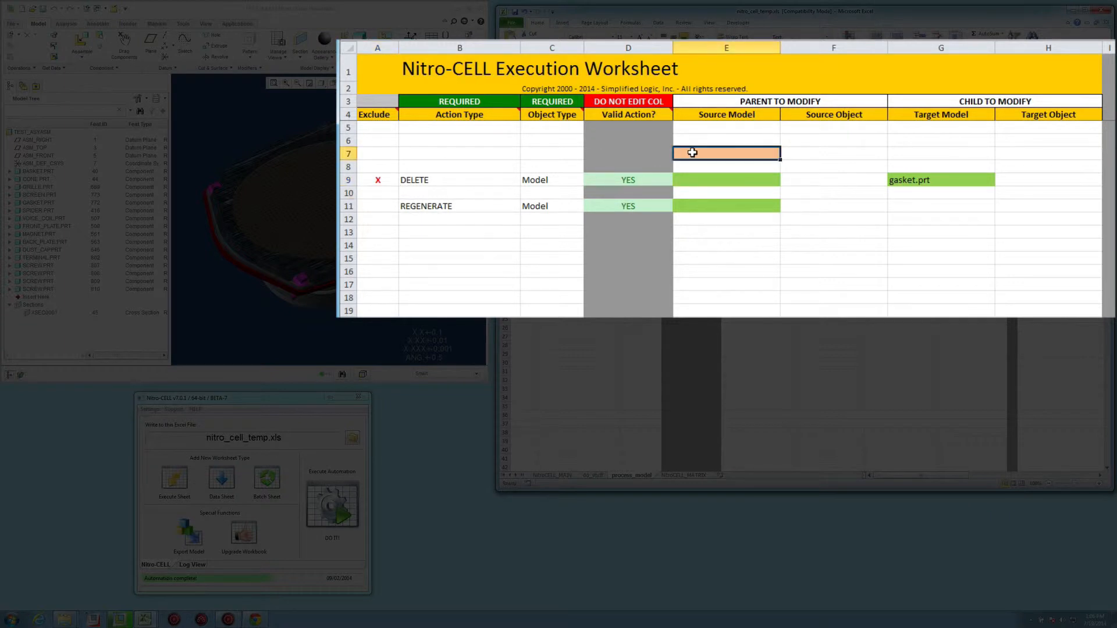
text(ACTIVE)
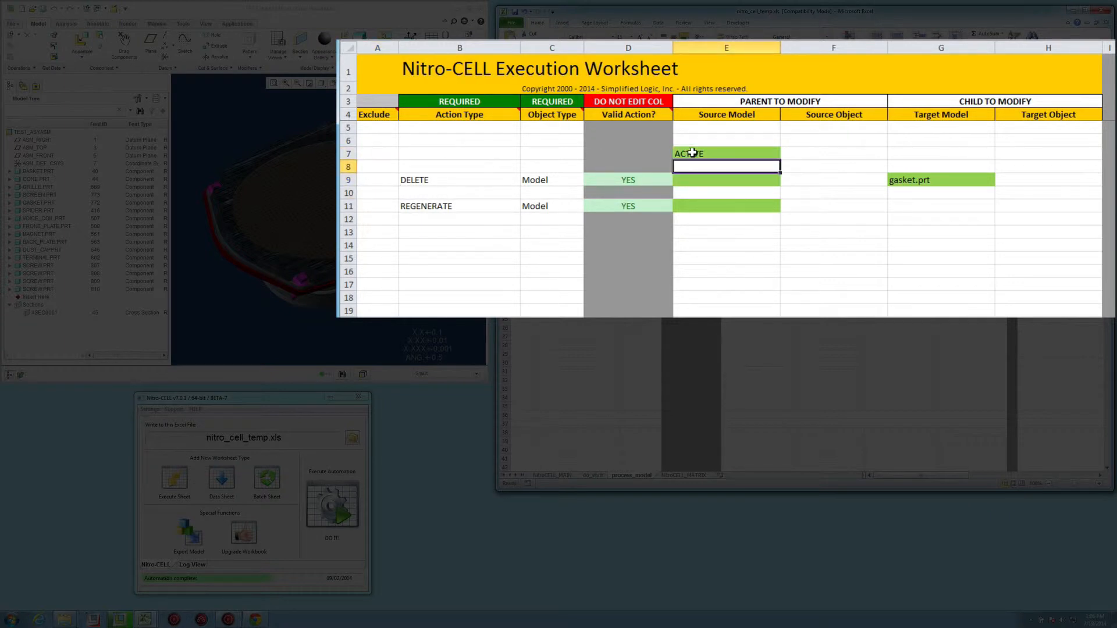
mouse_move(617, 173)
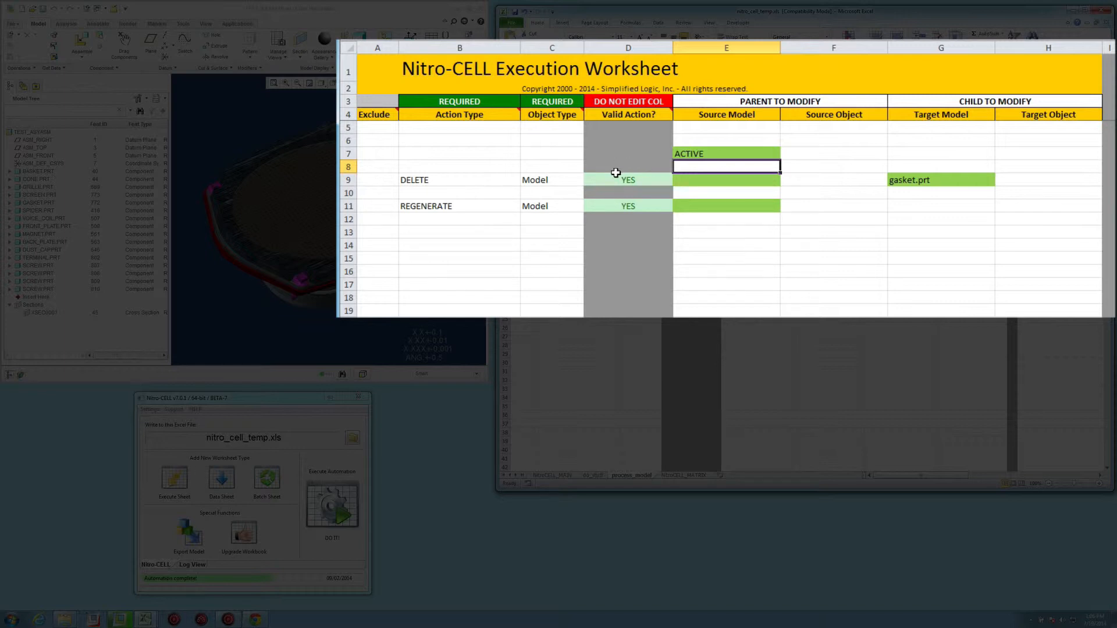
mouse_move(927, 176)
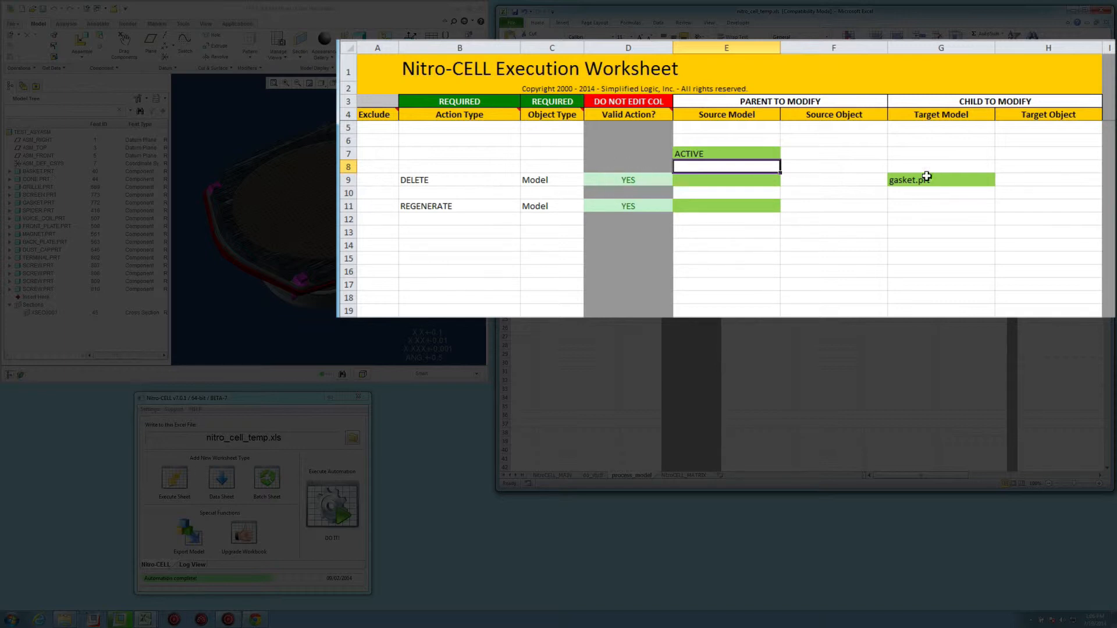
click(377, 180)
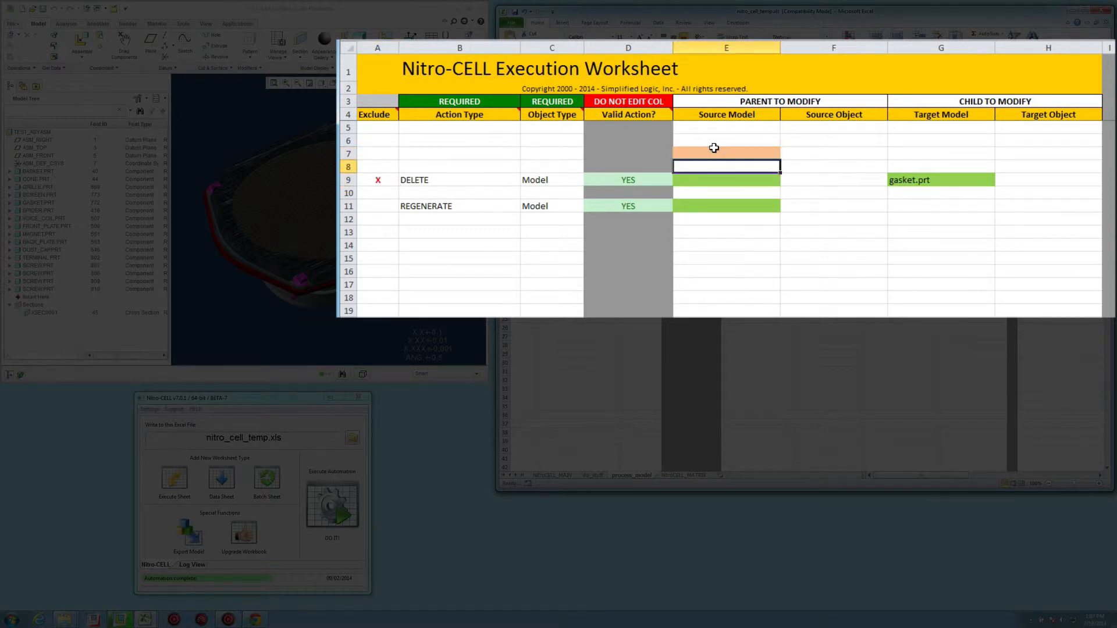
click(377, 206)
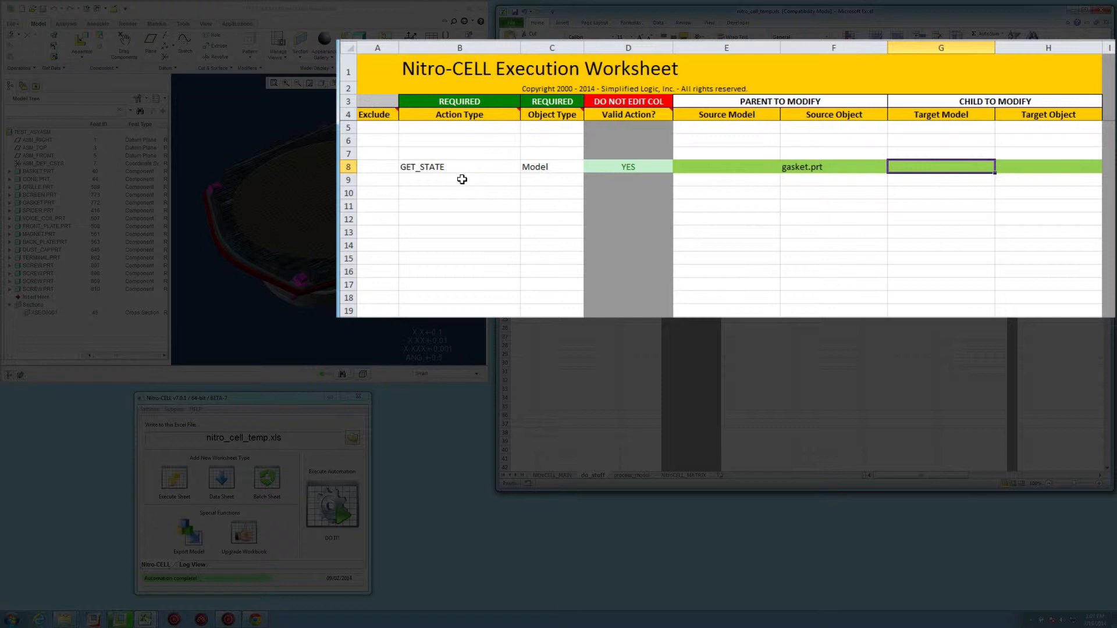
mouse_move(694, 186)
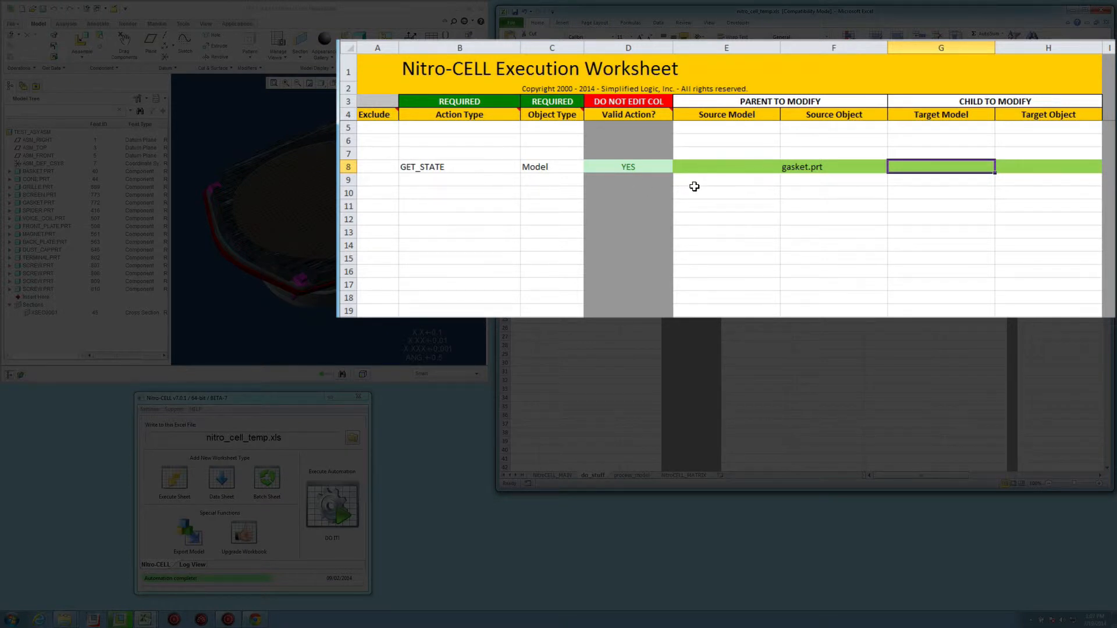
Step: Set the GET_STATE row's Target Model to process_model and Target Object to e7
text(process_model)
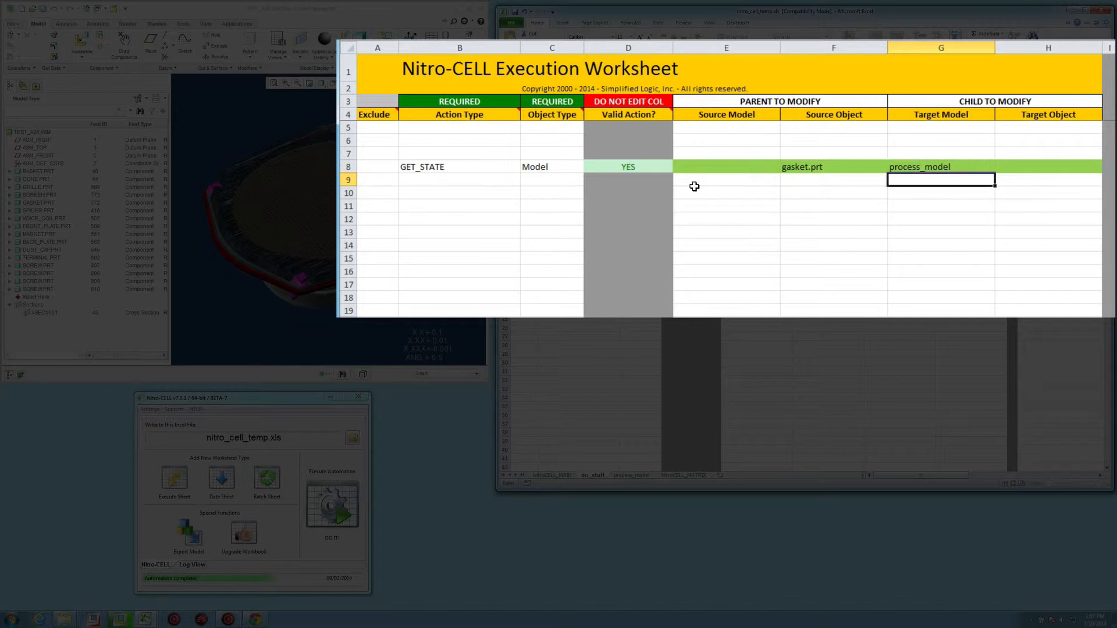
click(1047, 166)
text(e7)
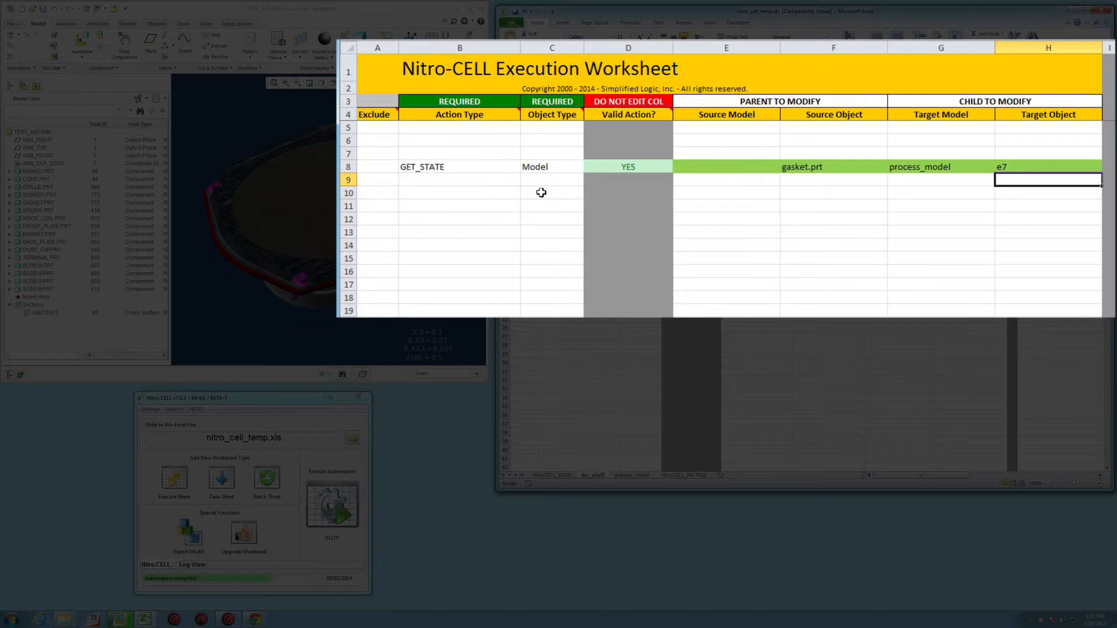
click(589, 193)
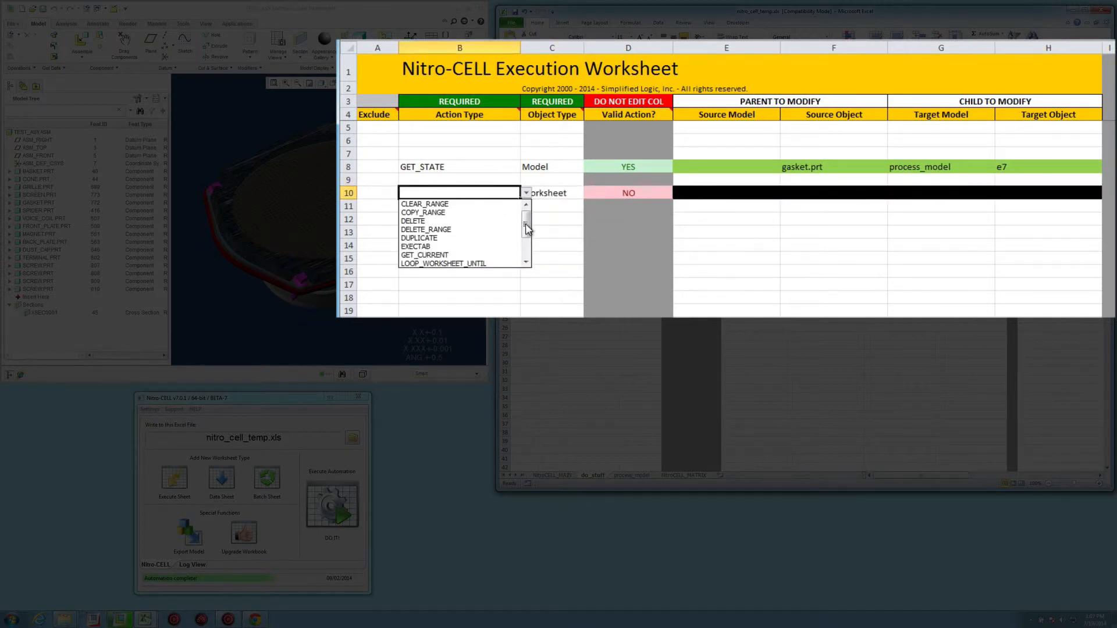
Step: Make row 10 an EXECTAB Worksheet action with Source Model formula =G8
scroll(down, 3)
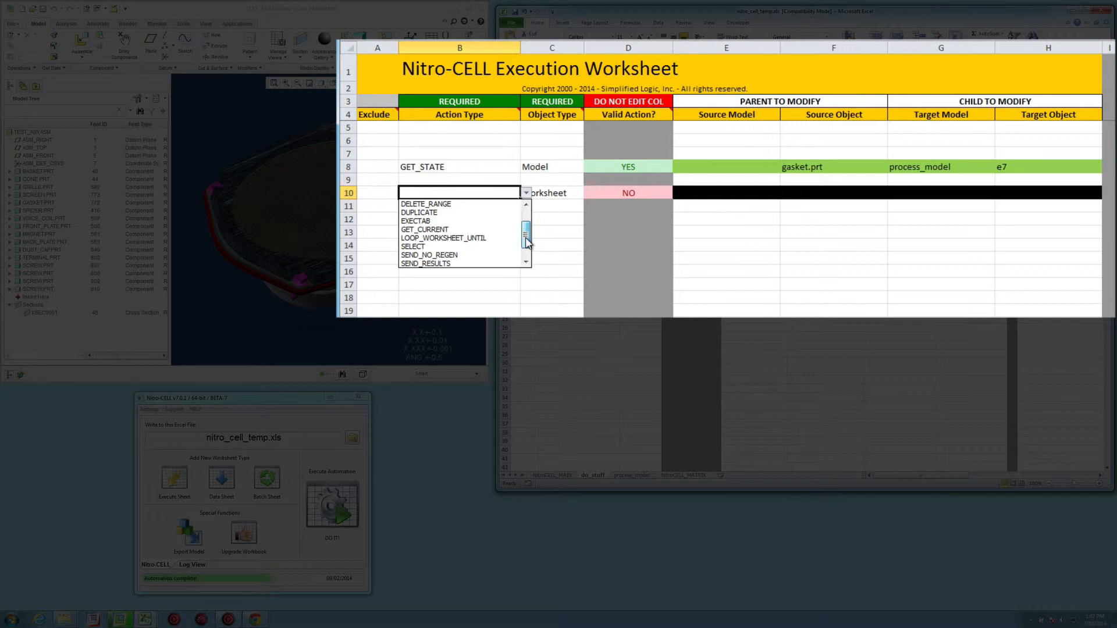
click(416, 220)
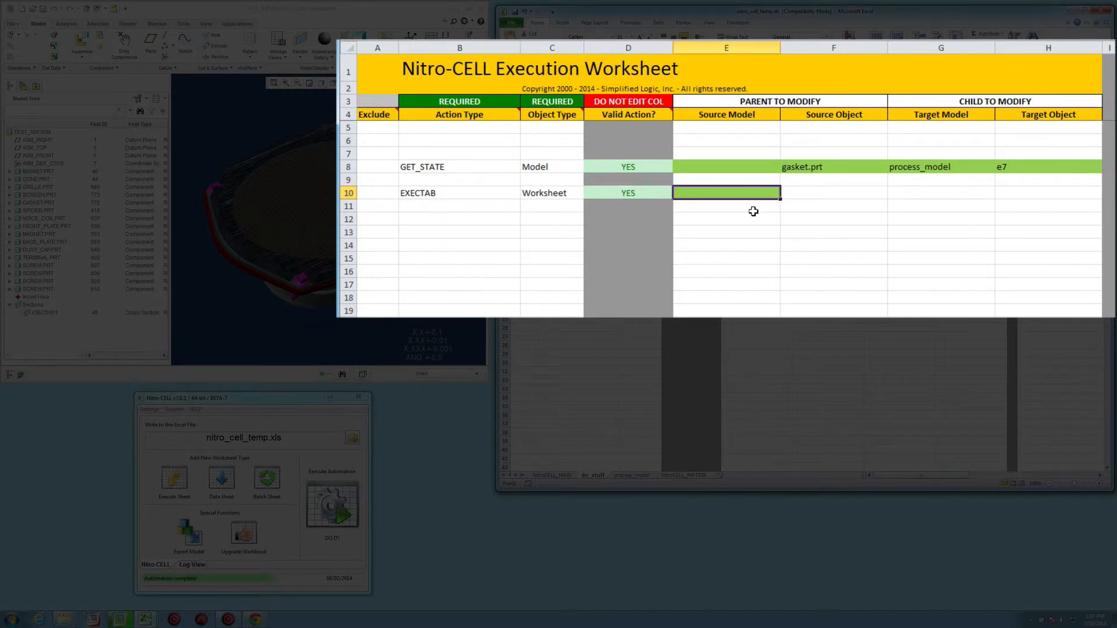
text(=G8)
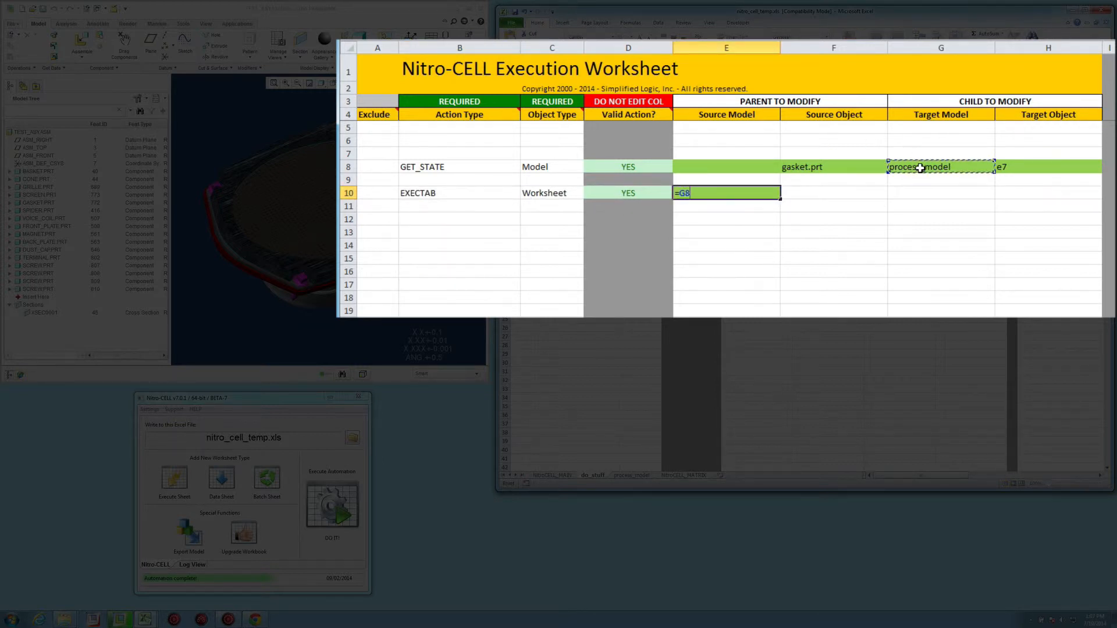
key(Return)
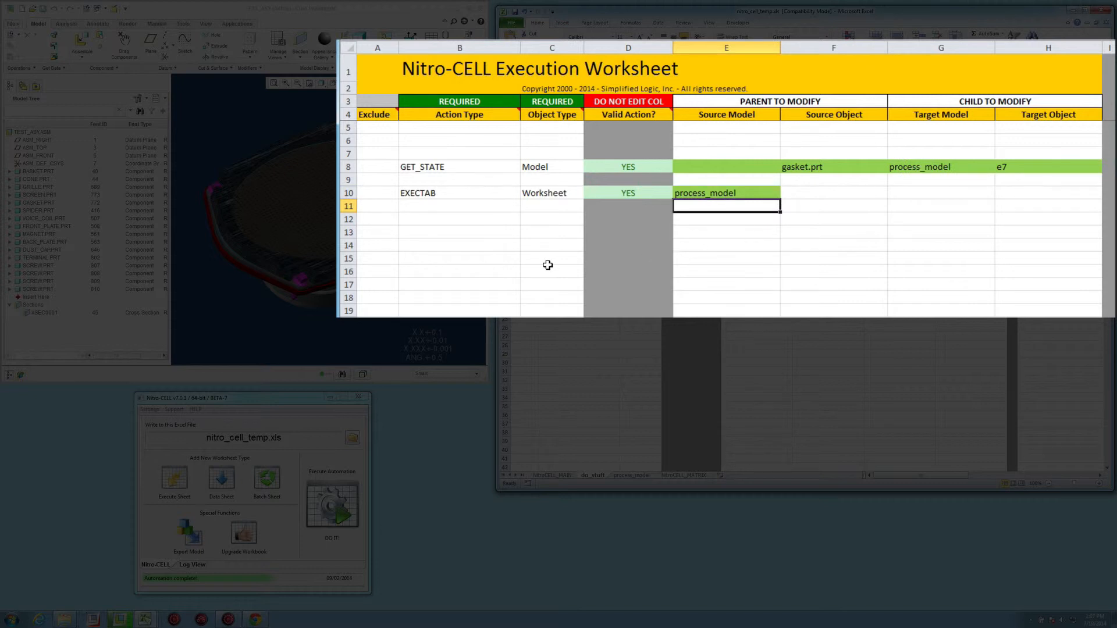
mouse_move(457, 191)
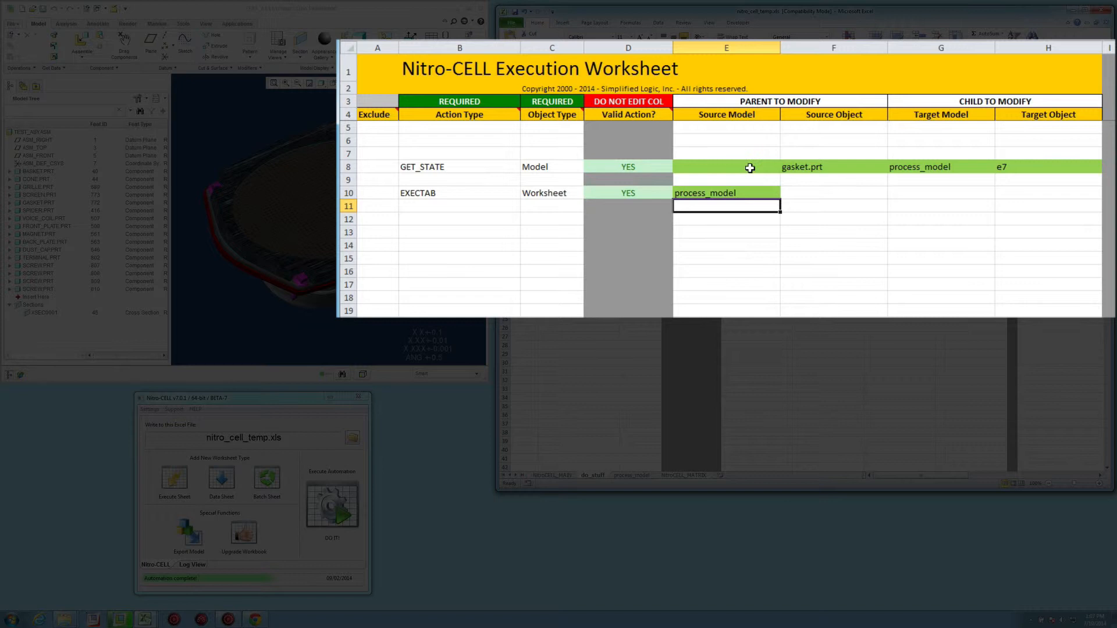
mouse_move(803, 169)
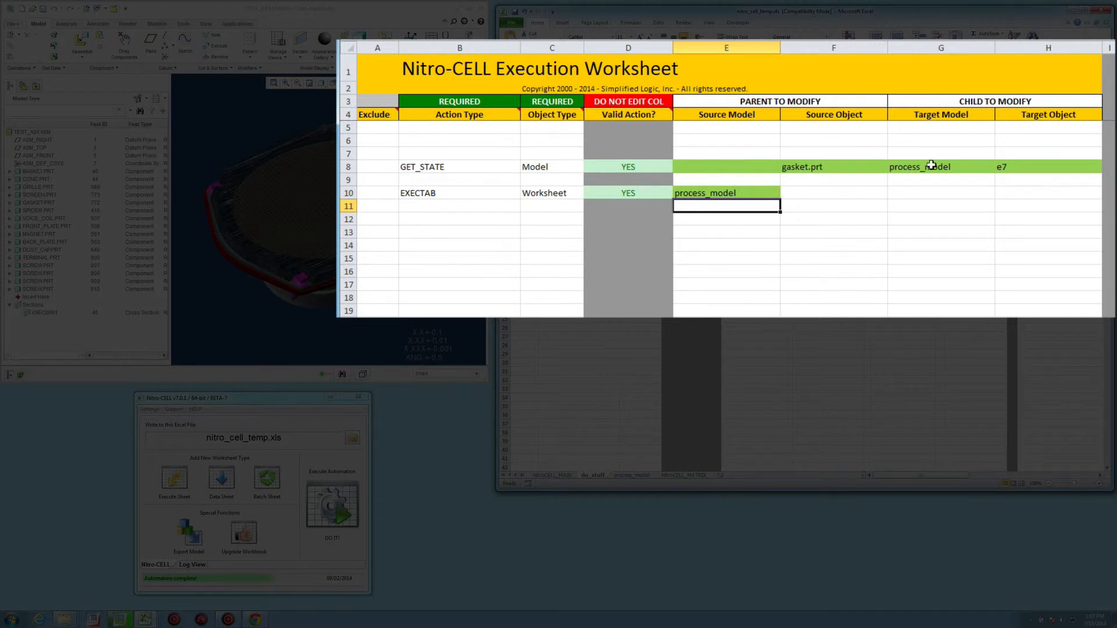
mouse_move(987, 169)
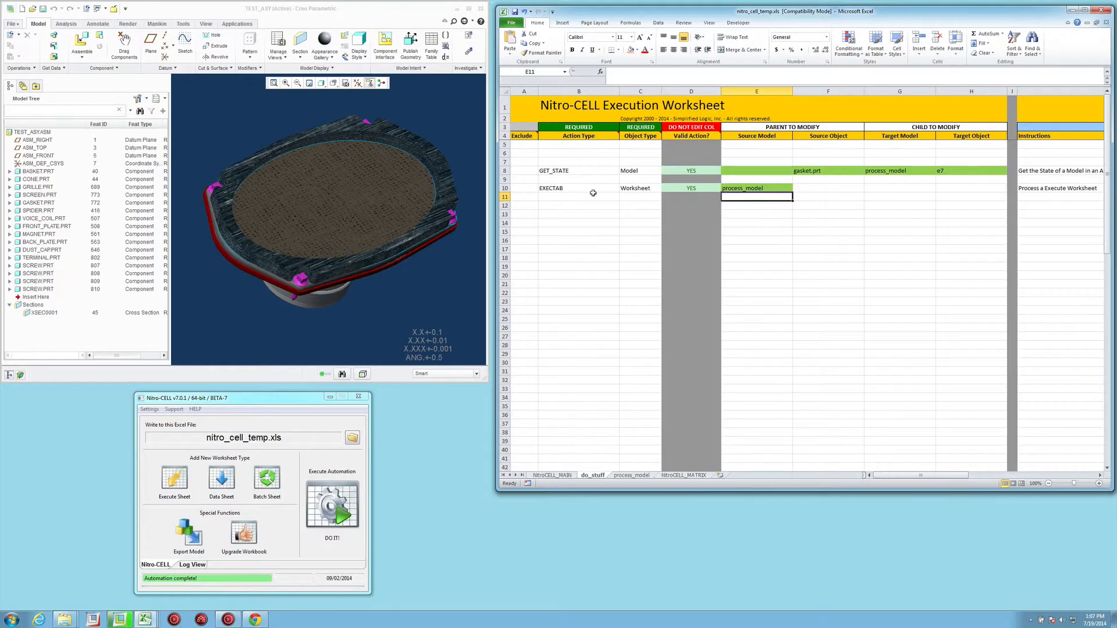
Step: Switch to the process_model sheet showing both DELETE and REGENERATE rows excluded
click(629, 476)
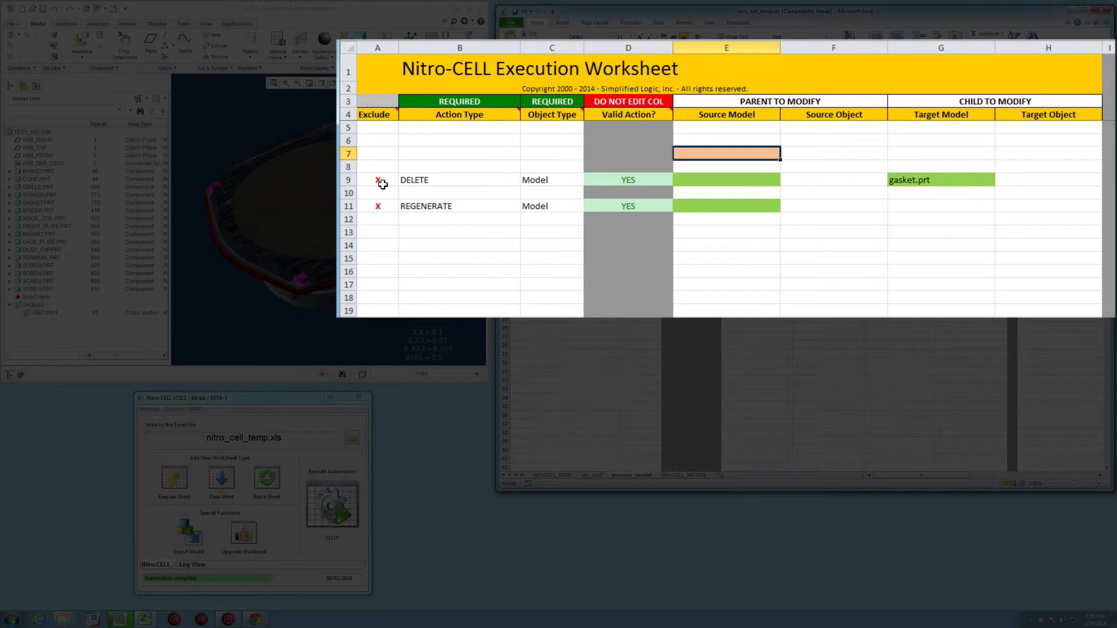
mouse_move(887, 184)
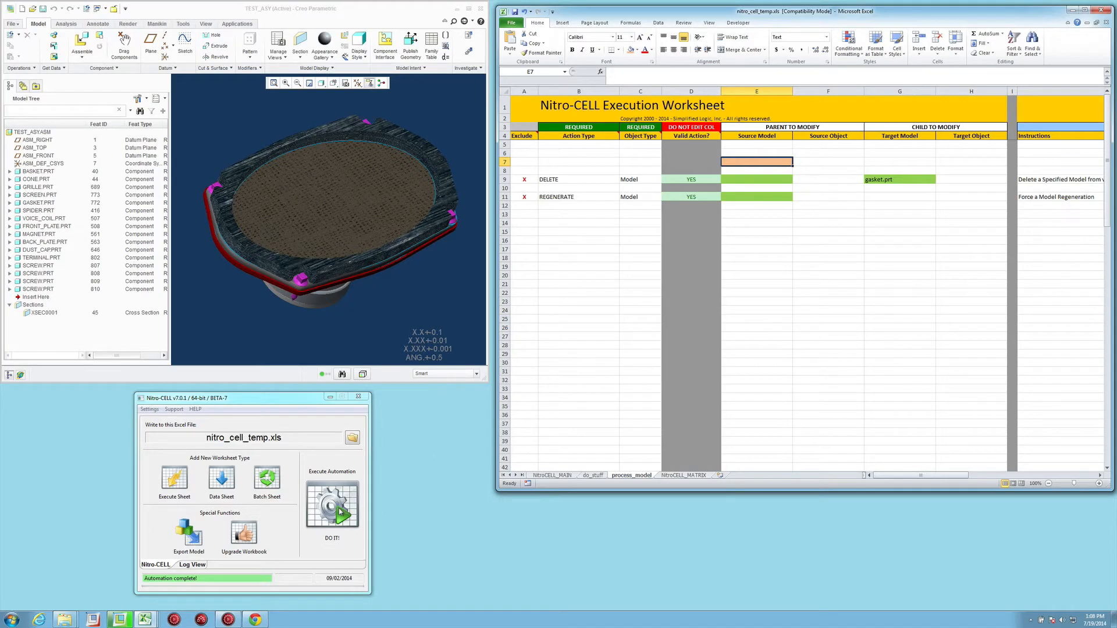
Step: Run the workbook with DO IT! to delete the gasket from TEST_ASY in Creo
click(331, 506)
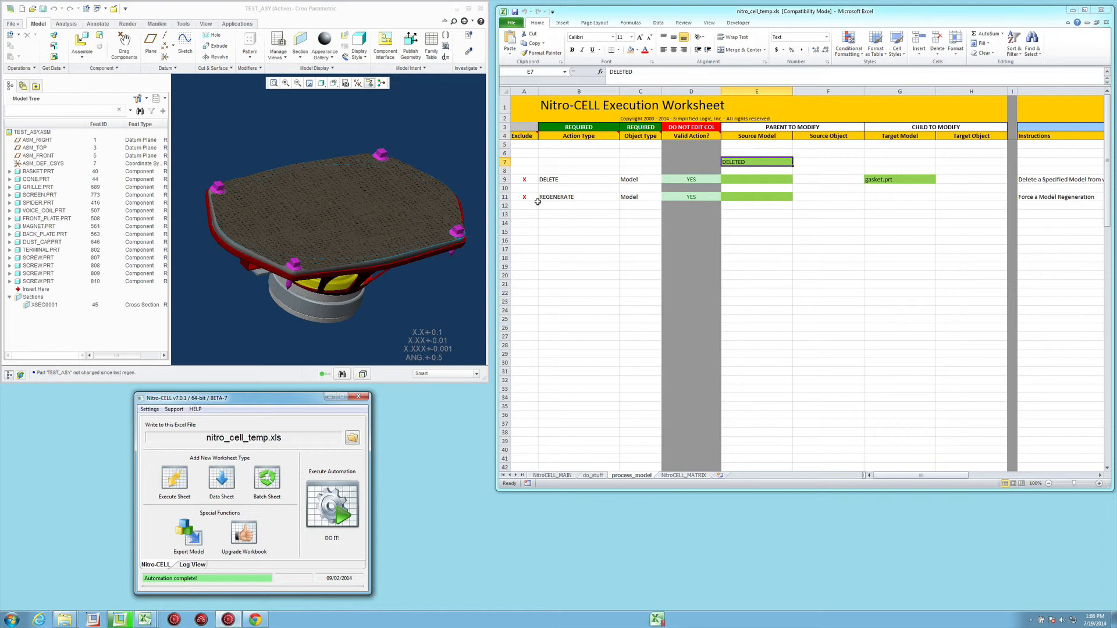
mouse_move(546, 226)
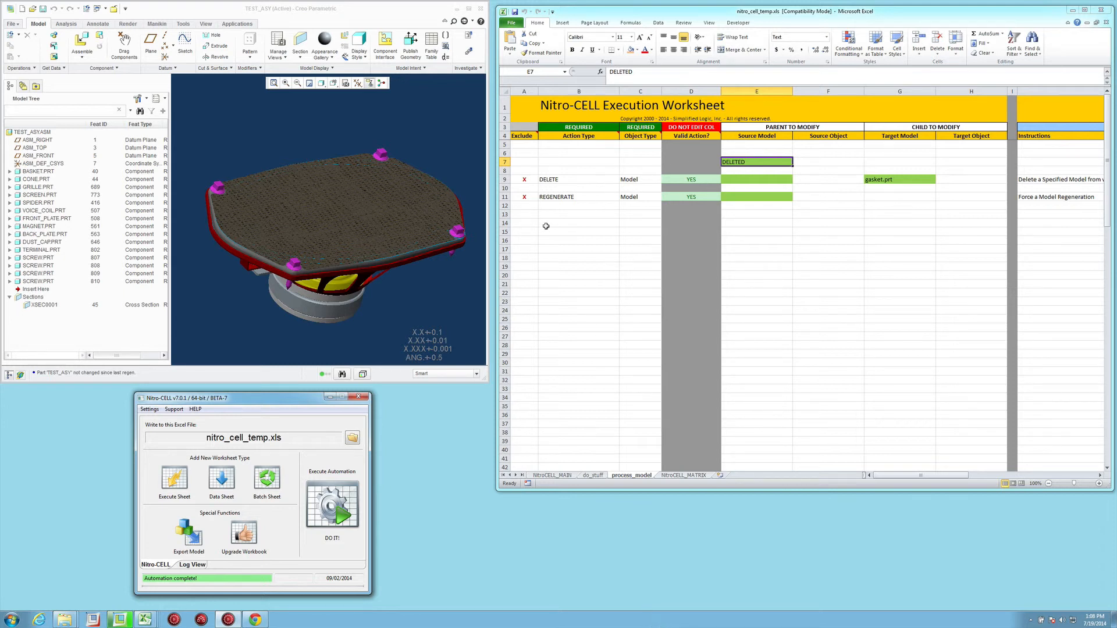